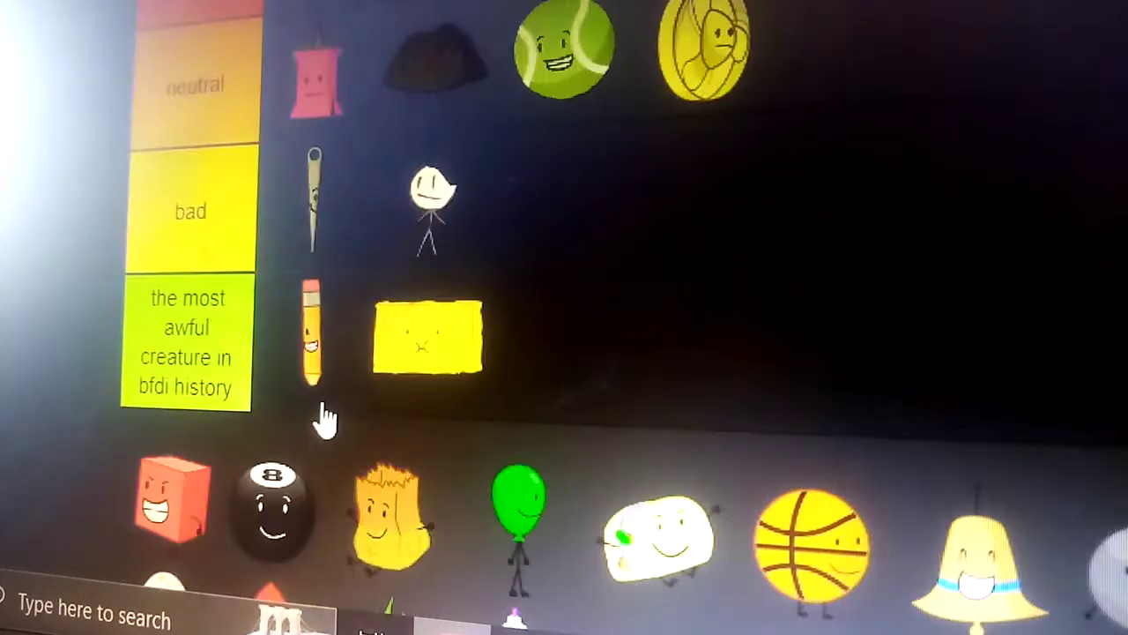
scroll(down, 3)
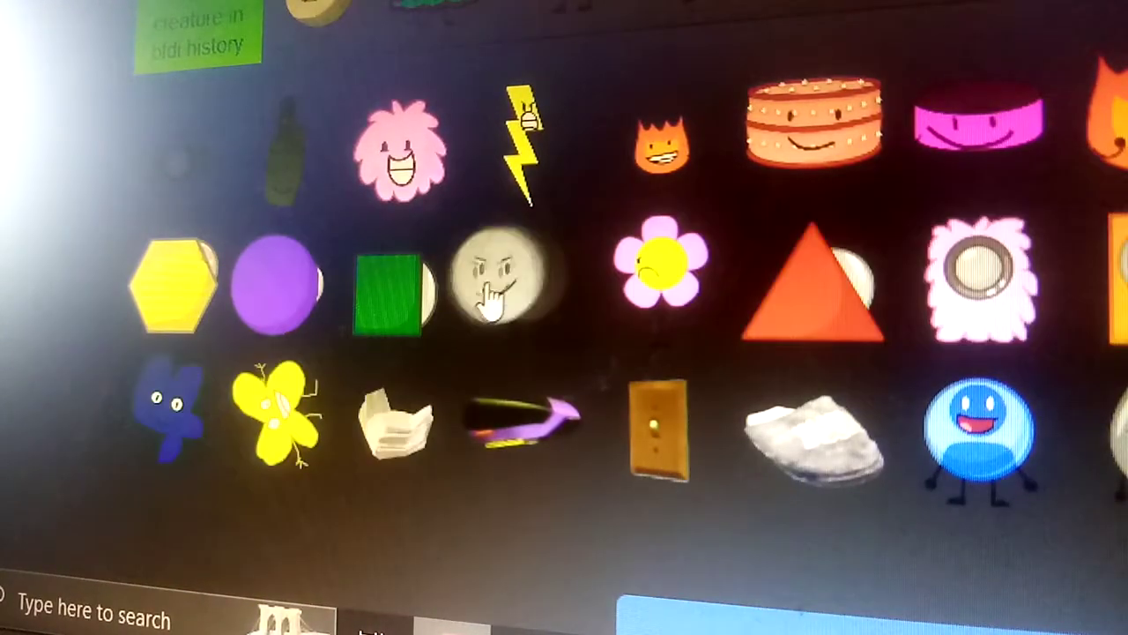
scroll(down, 3)
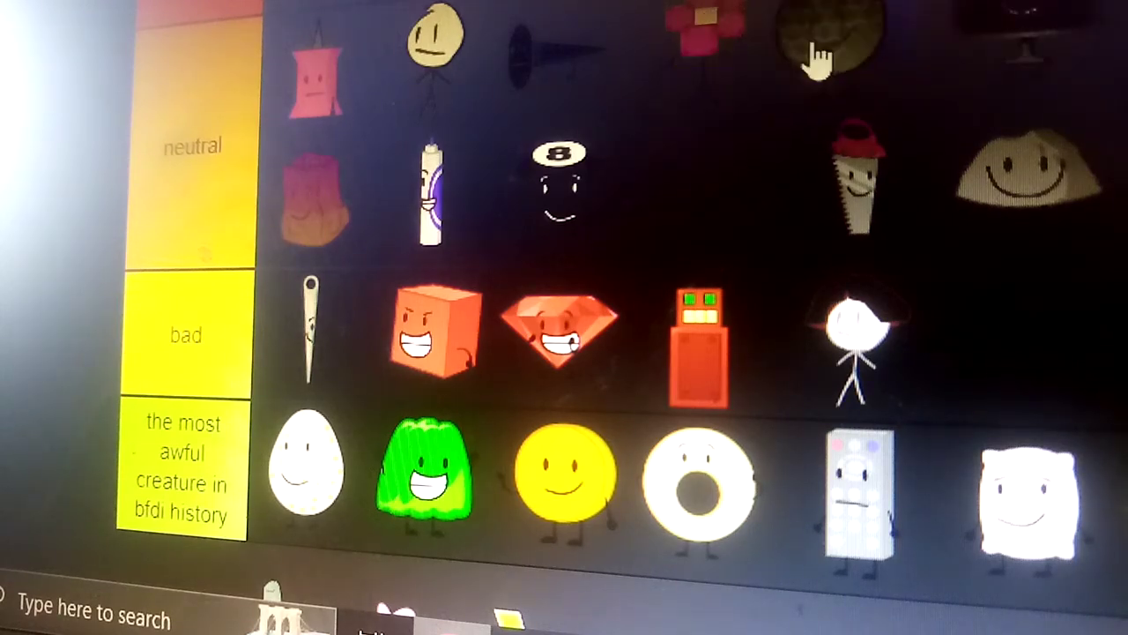
scroll(down, 3)
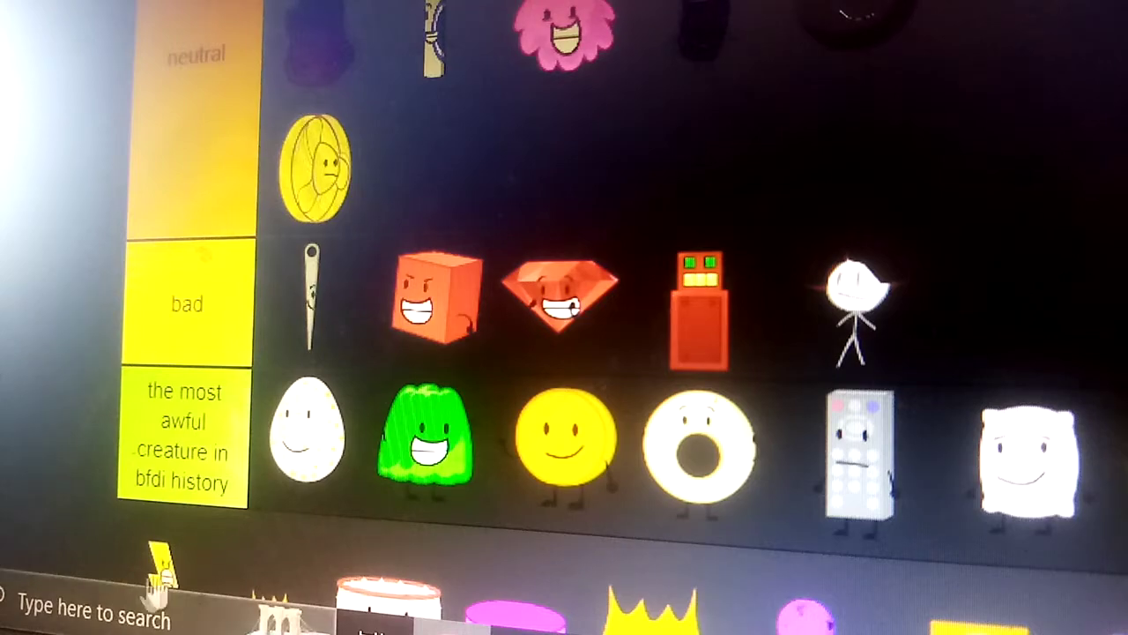
scroll(down, 3)
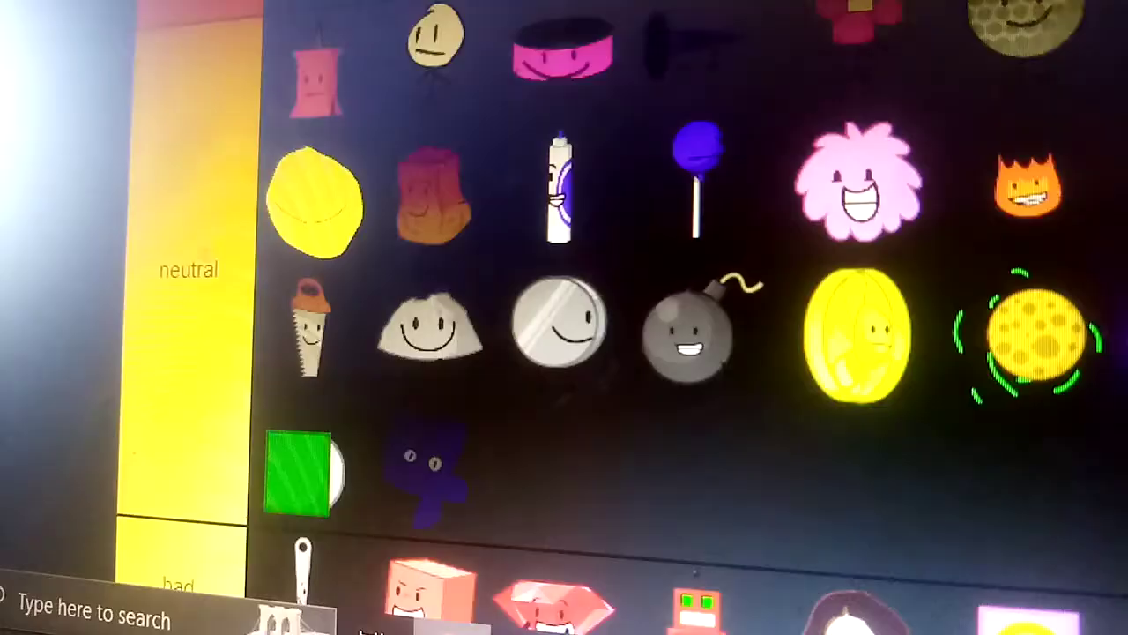
scroll(down, 3)
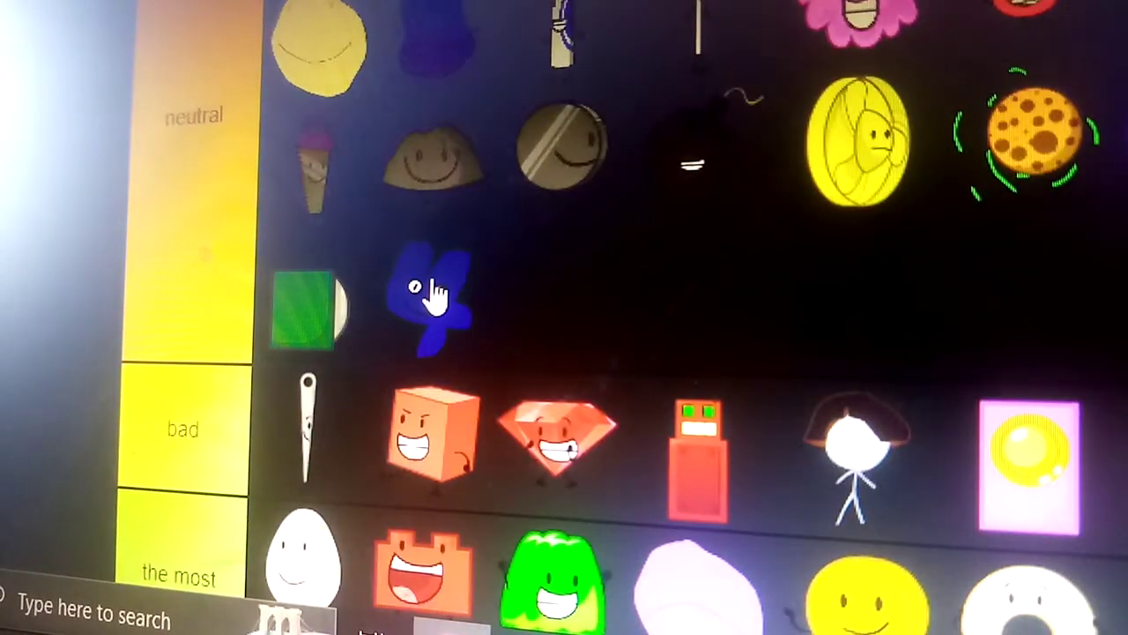